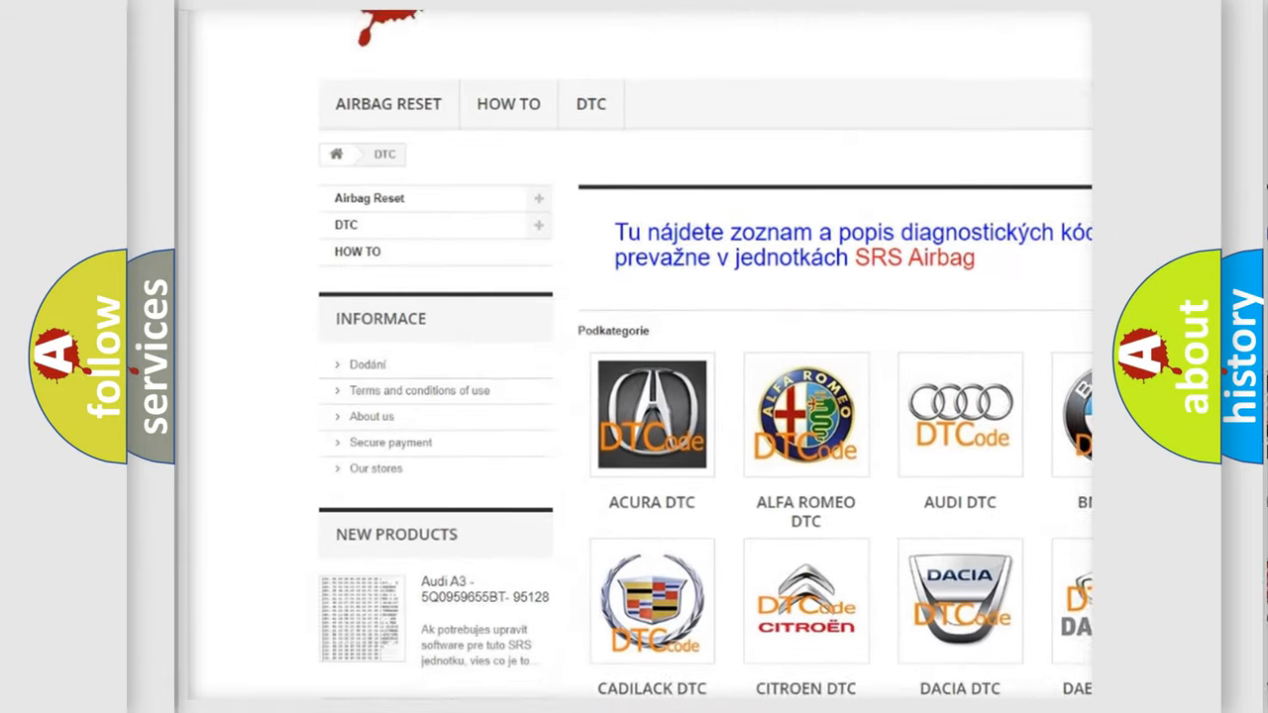
pyautogui.scroll(-3)
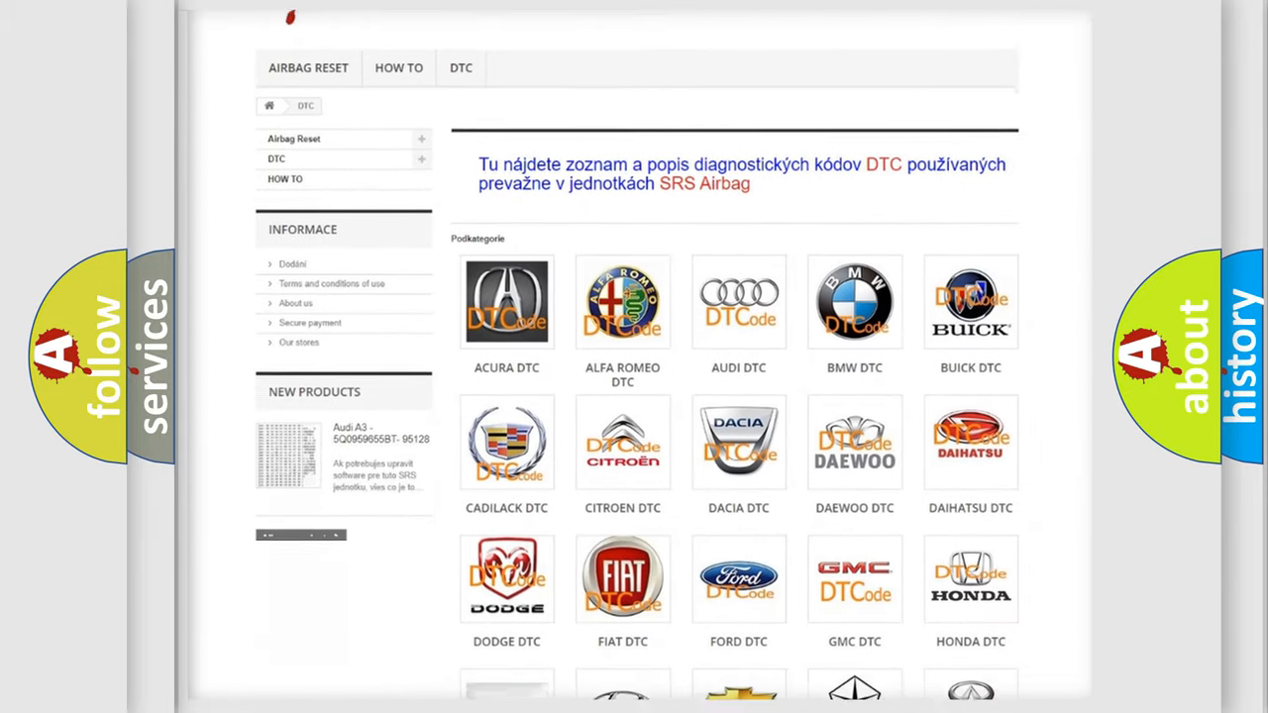
pyautogui.scroll(-3)
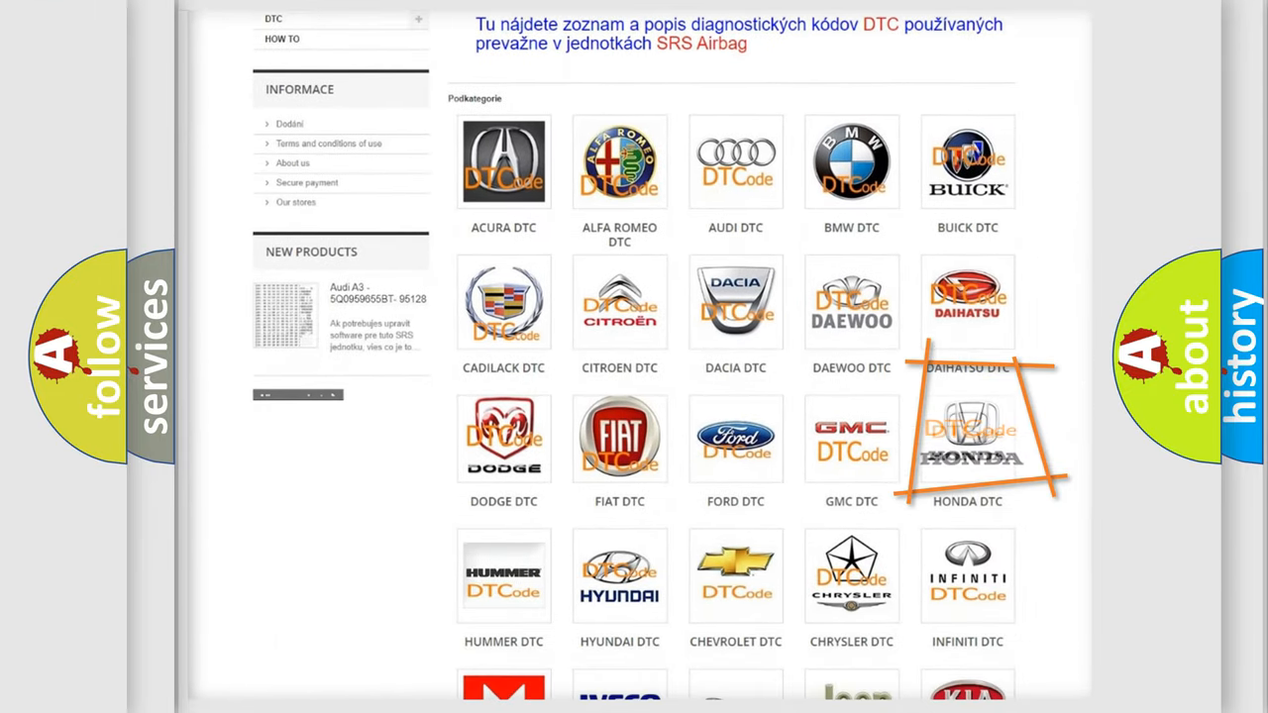